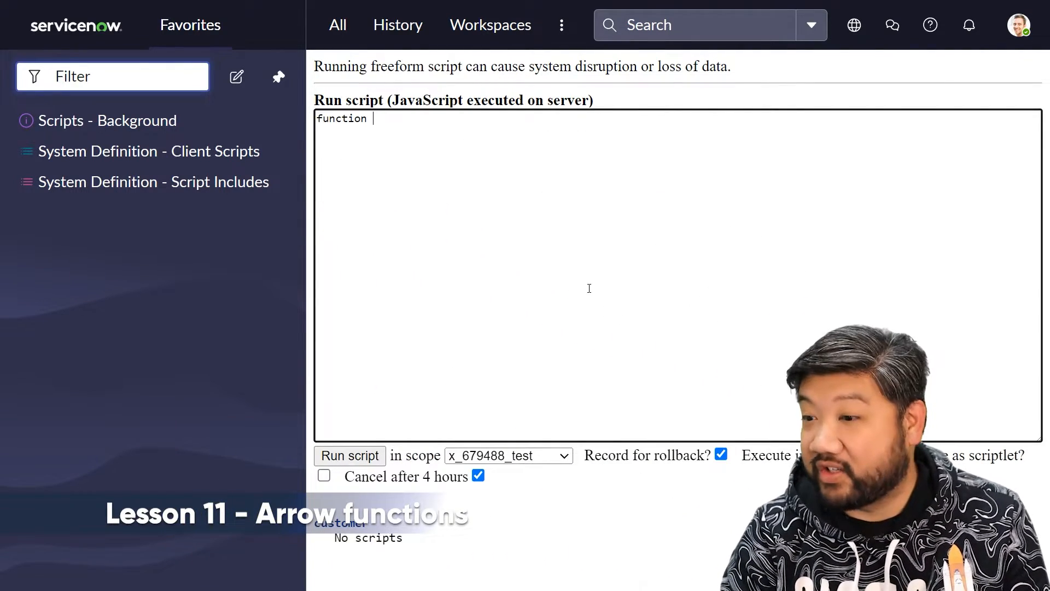
Write function add(a, b) { return a + b; } and begin a const declaration
type("add(")
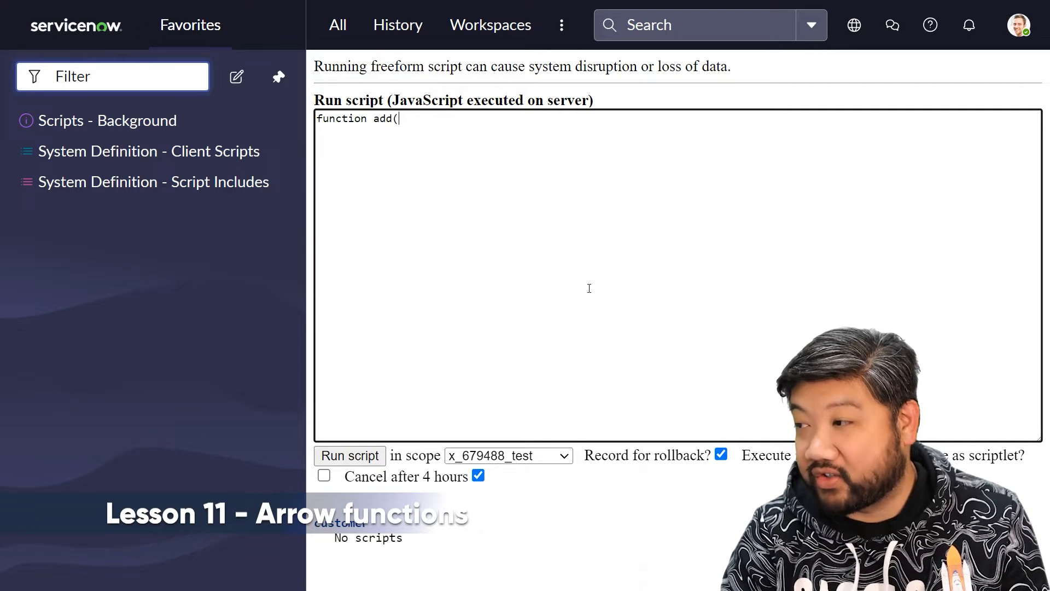
type("a, b)")
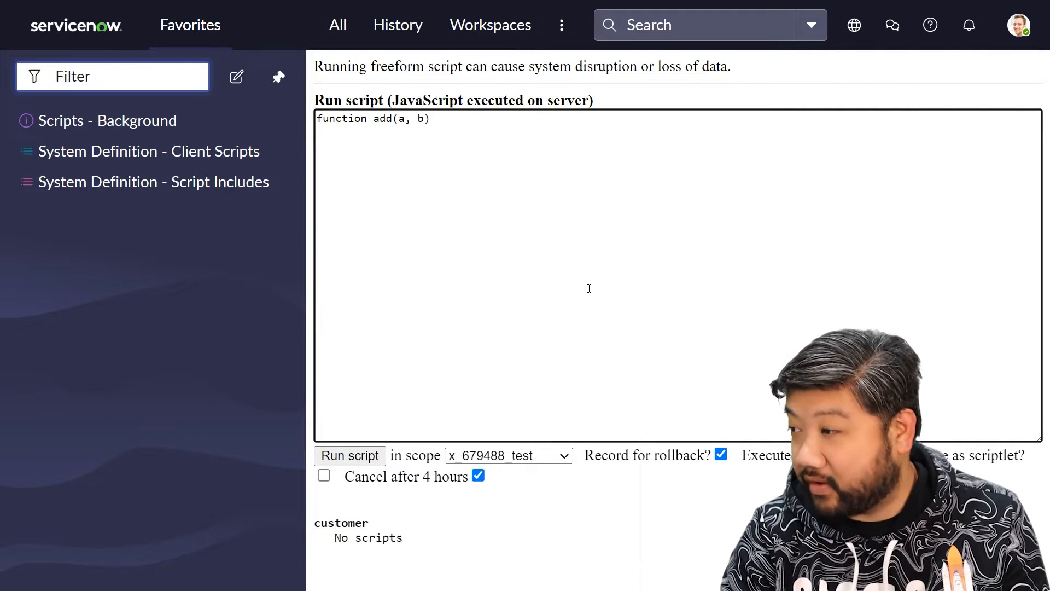
type("{")
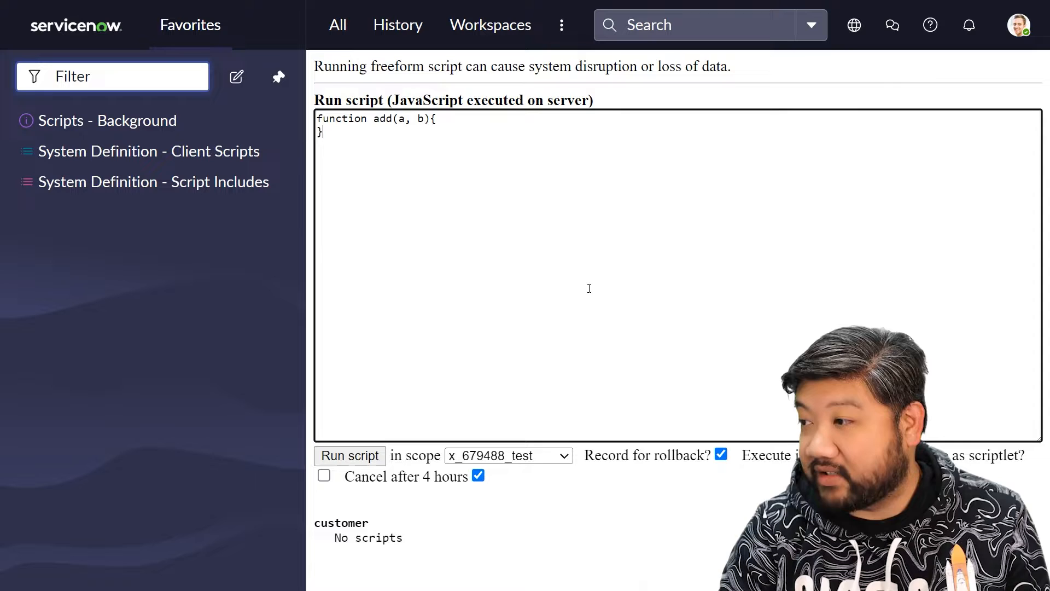
key("Enter")
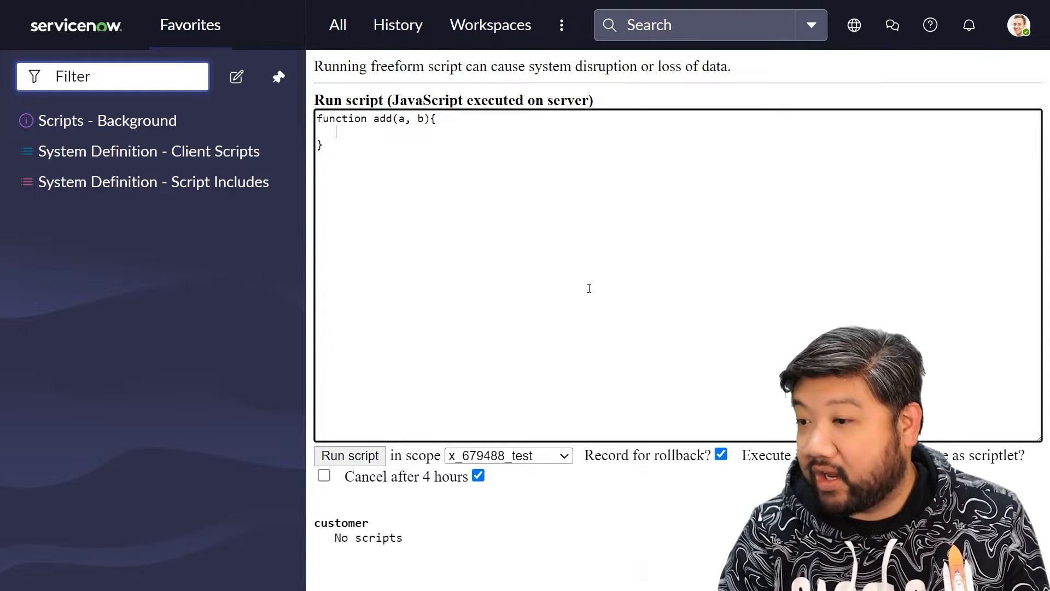
type("return a")
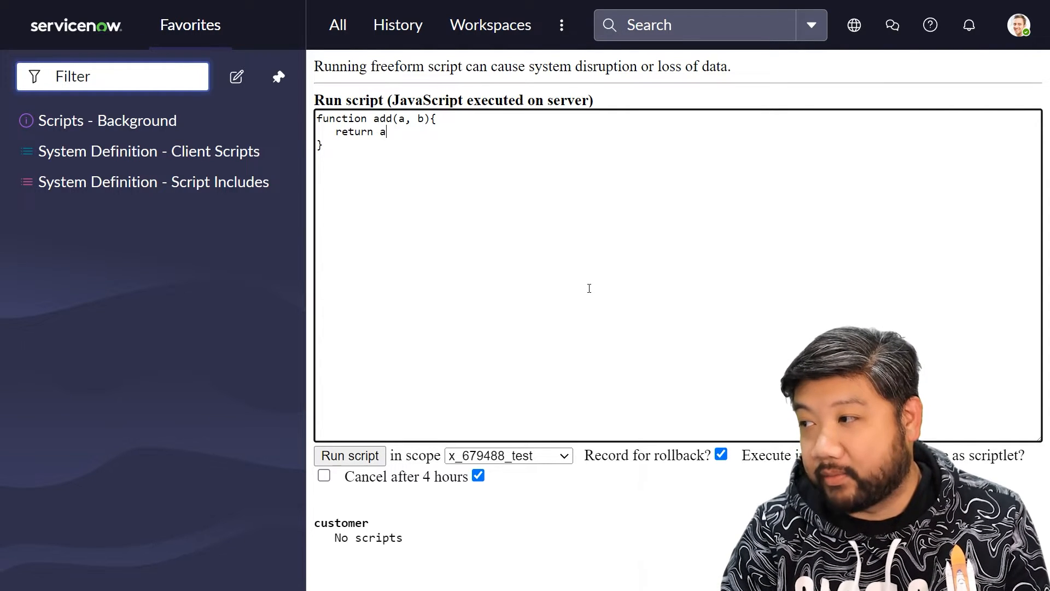
type("+ b;")
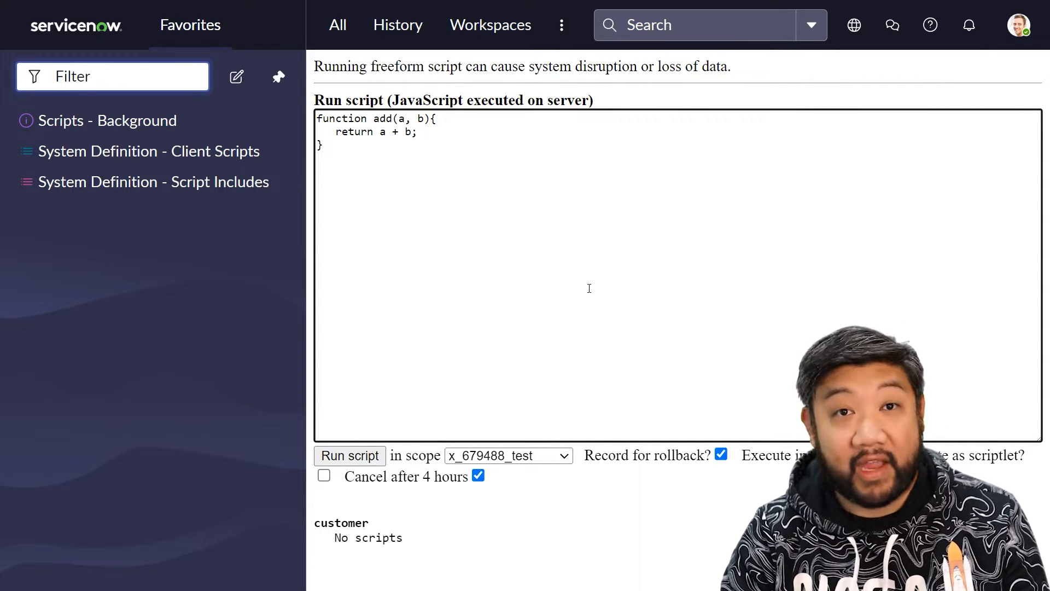
type("const addArro")
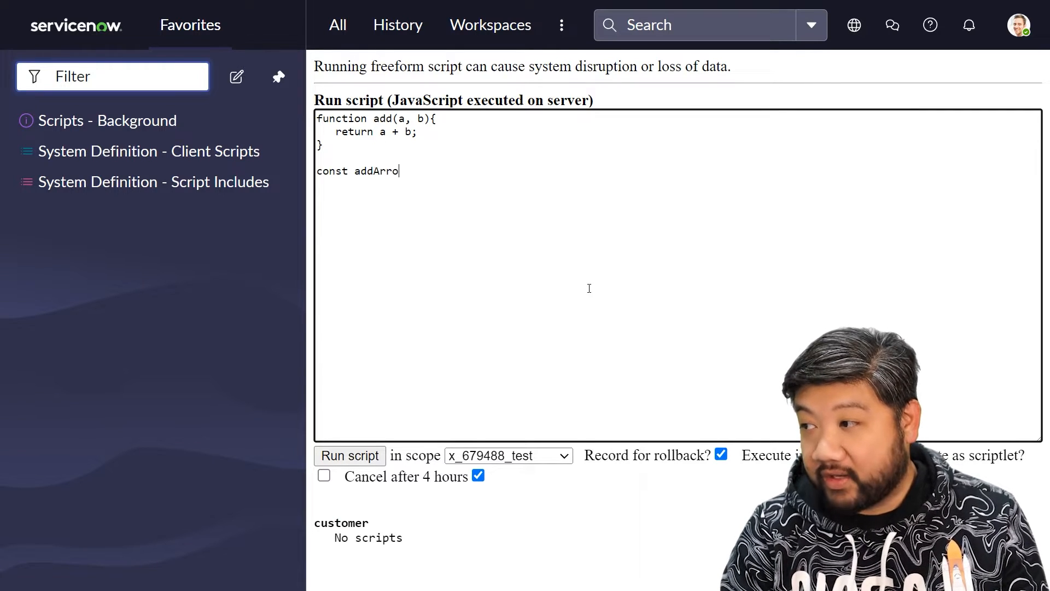
Finish the arrow function declaration: const addArrow = (a, b) => a + b;
type("w =")
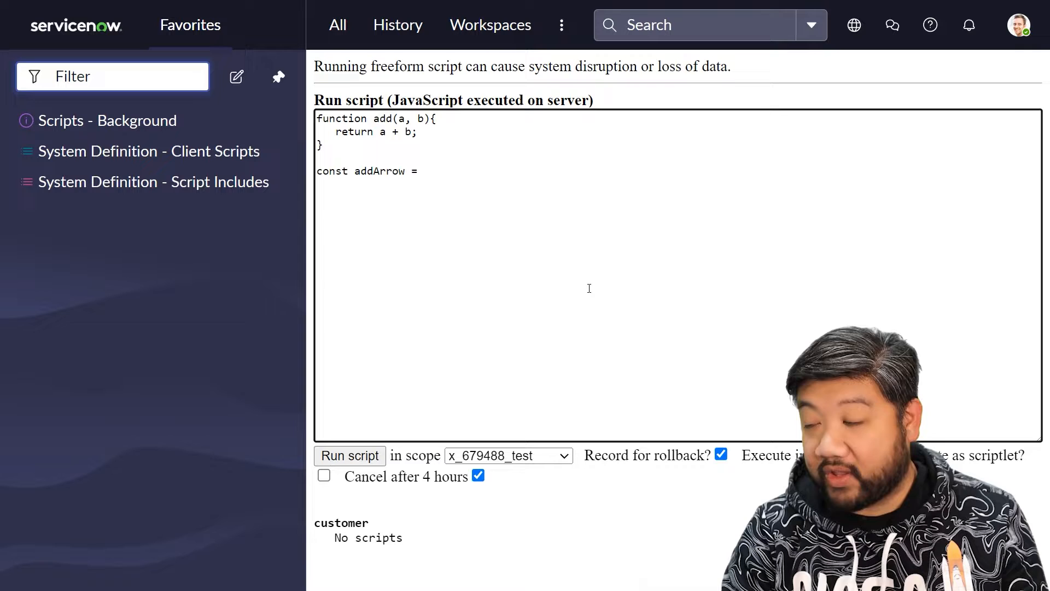
type("(")
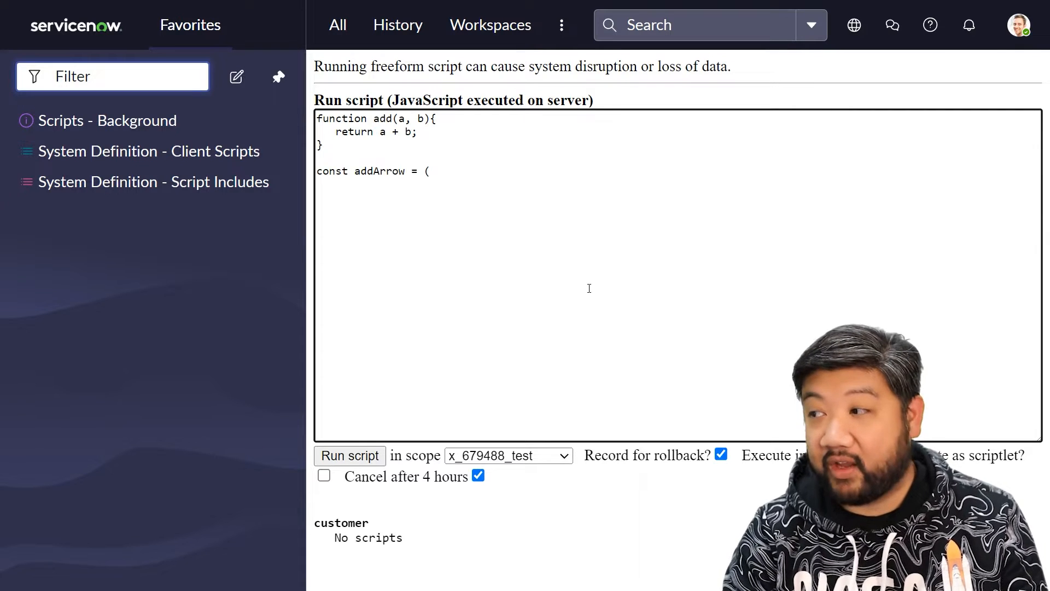
type("a, b)")
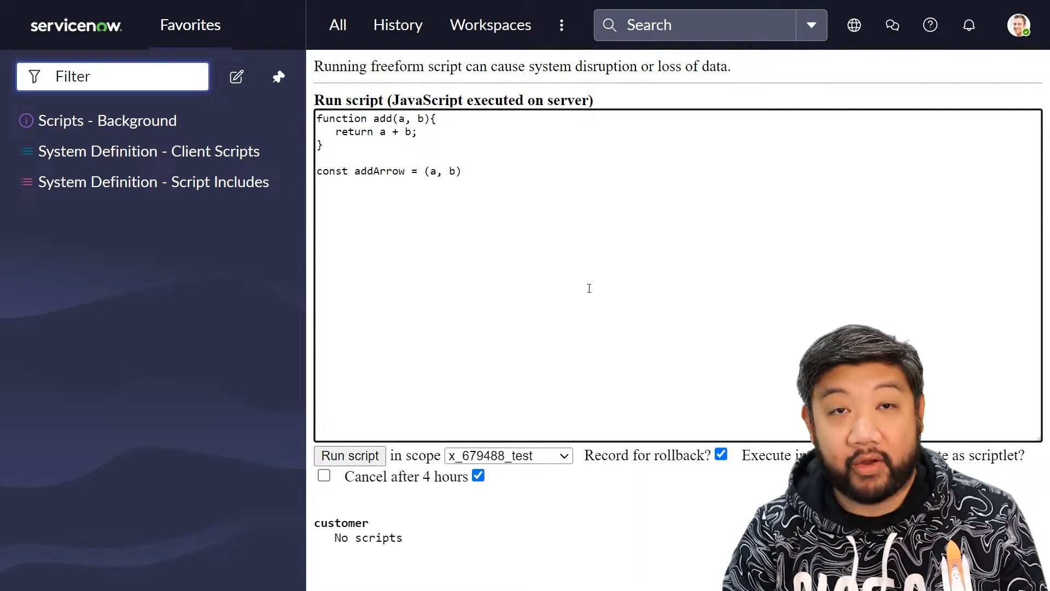
type("=> a")
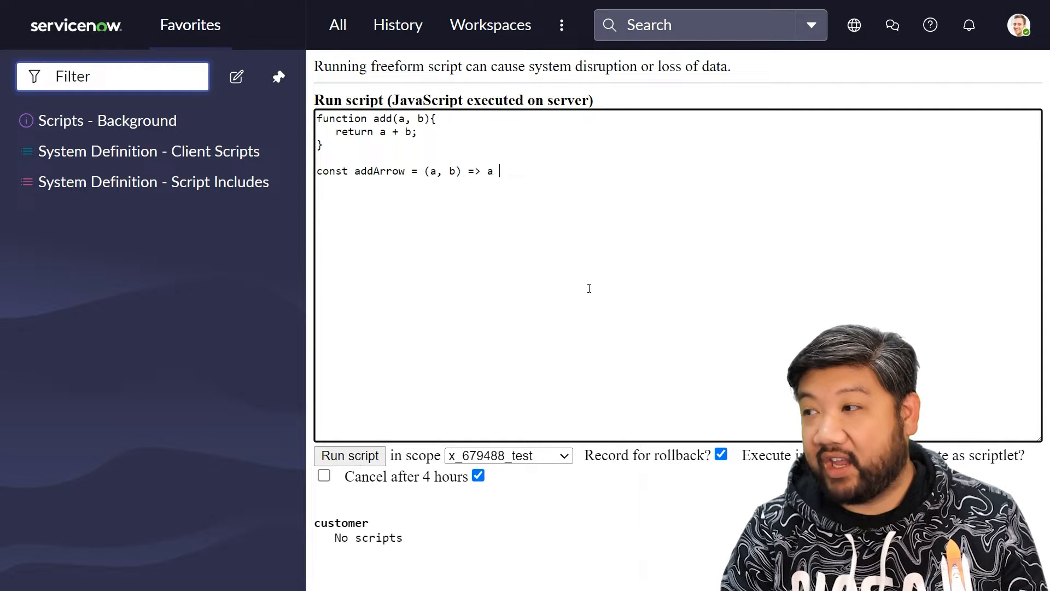
type("+ b")
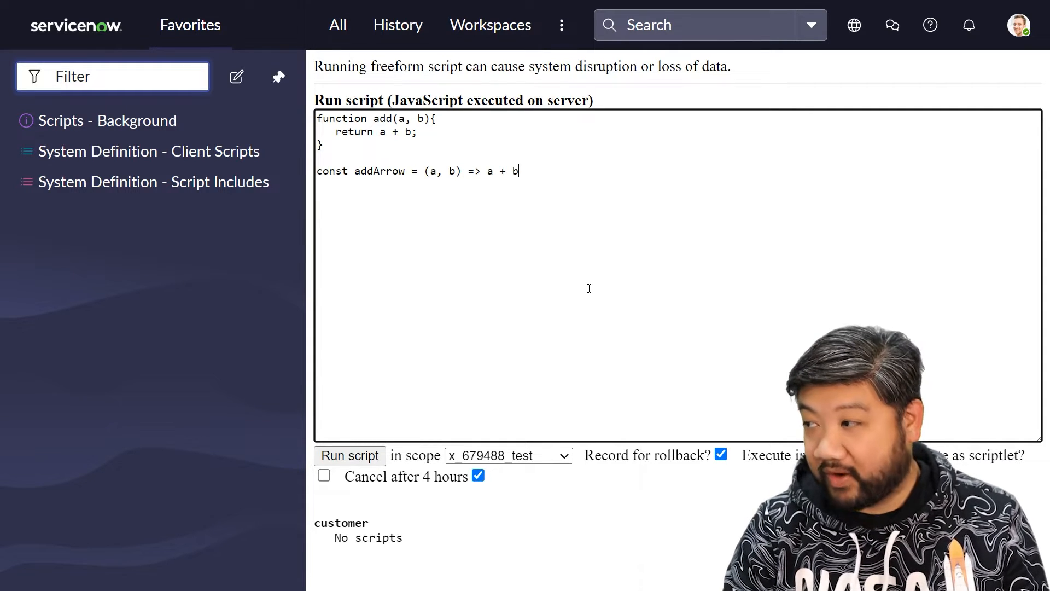
type(";")
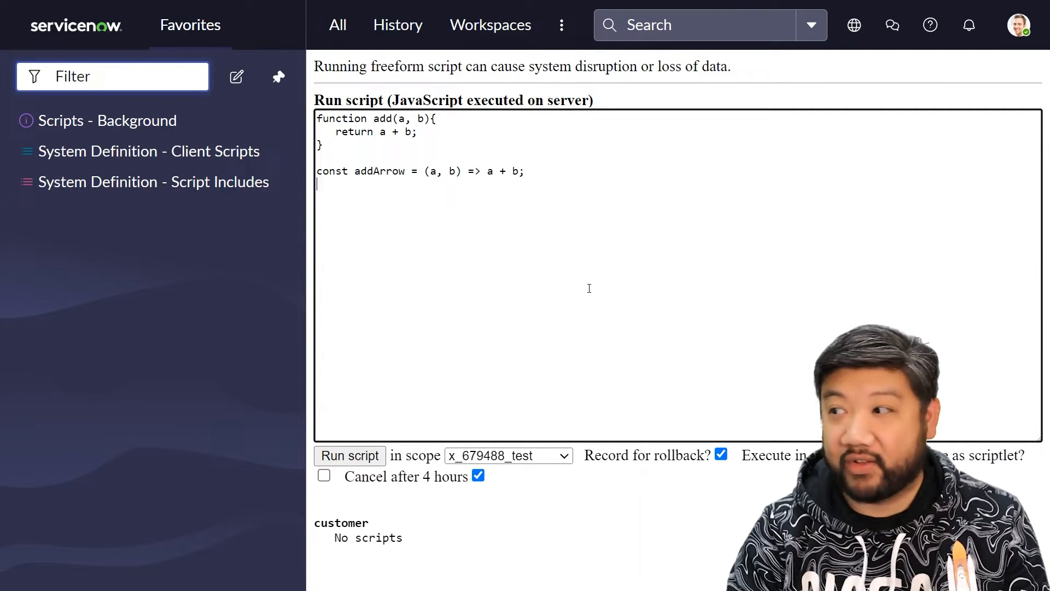
Add gs.info(add(3,4)); and gs.info(addArrow(3,4)) lines, then run the script
type("gs.inf")
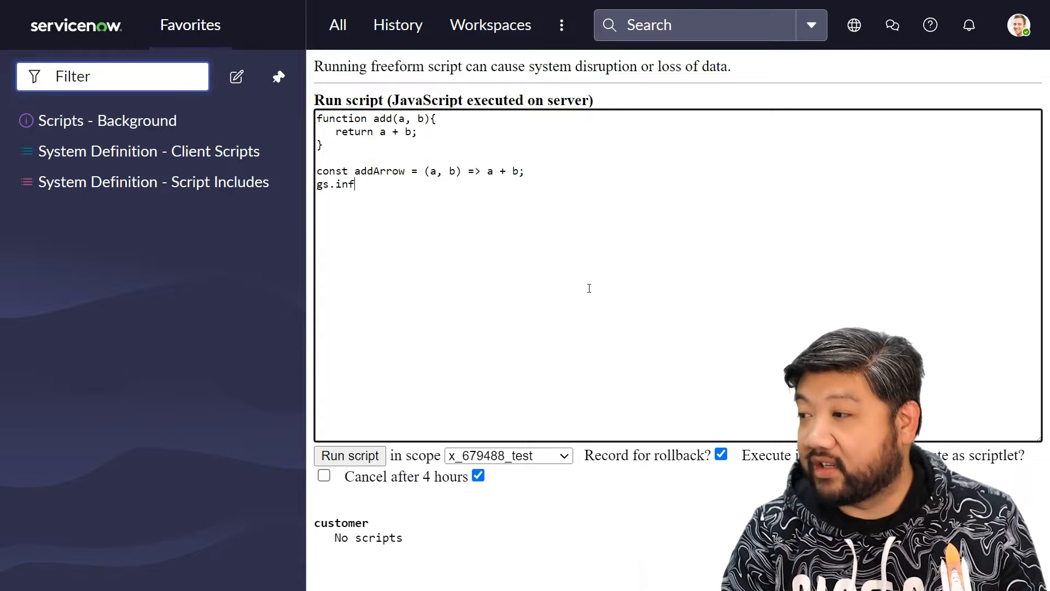
type("o(")
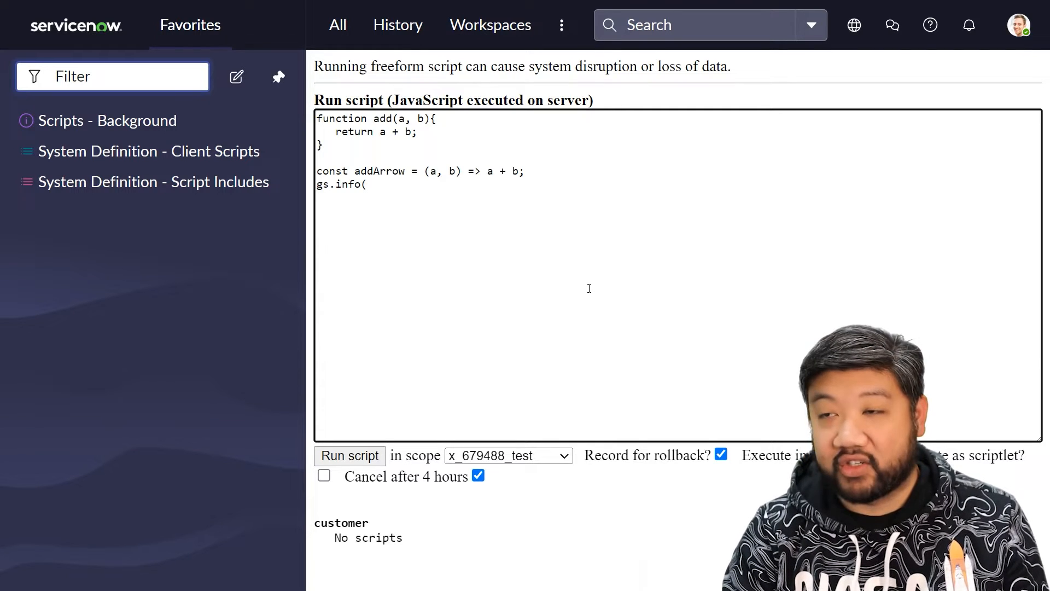
type("add(")
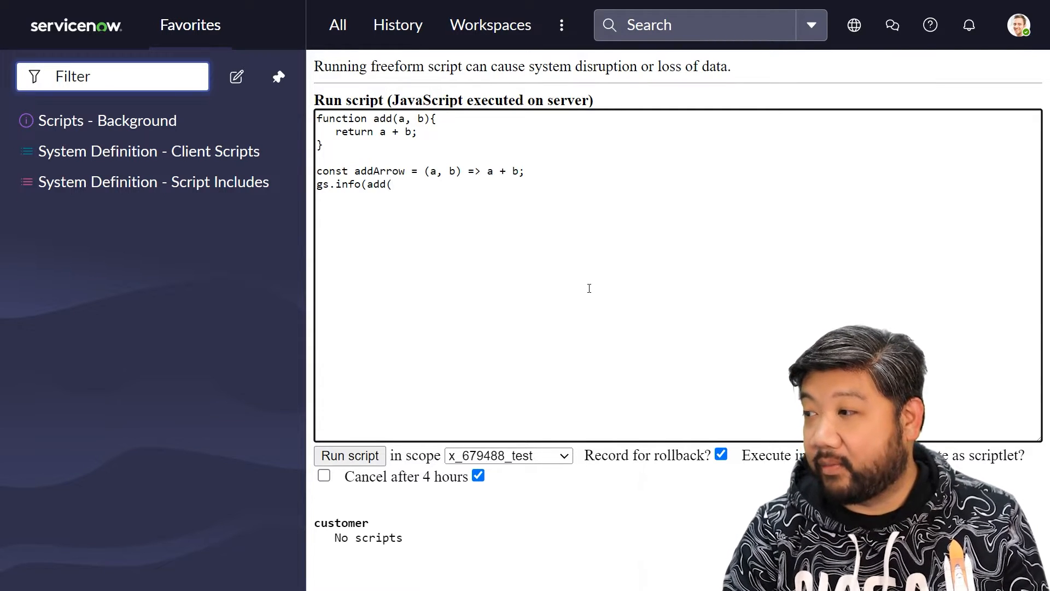
type("3,4));")
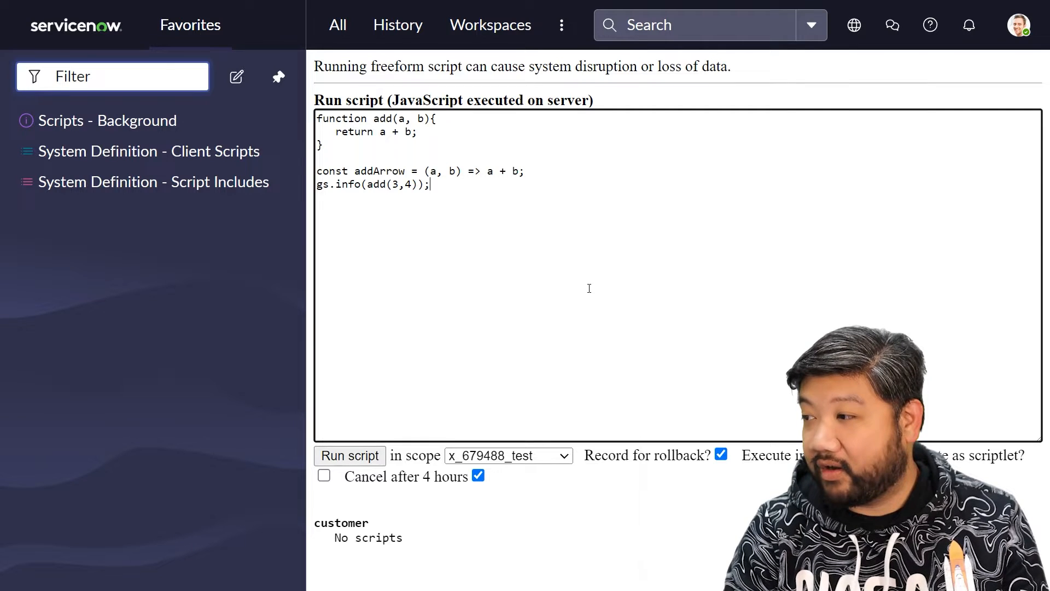
type("gs.info(")
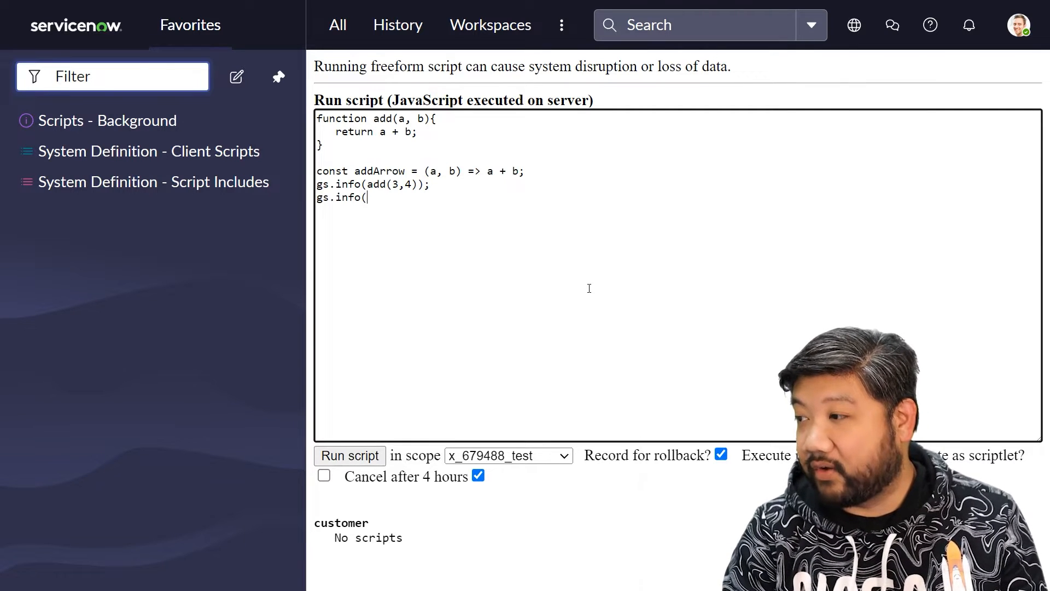
type("addArrow")
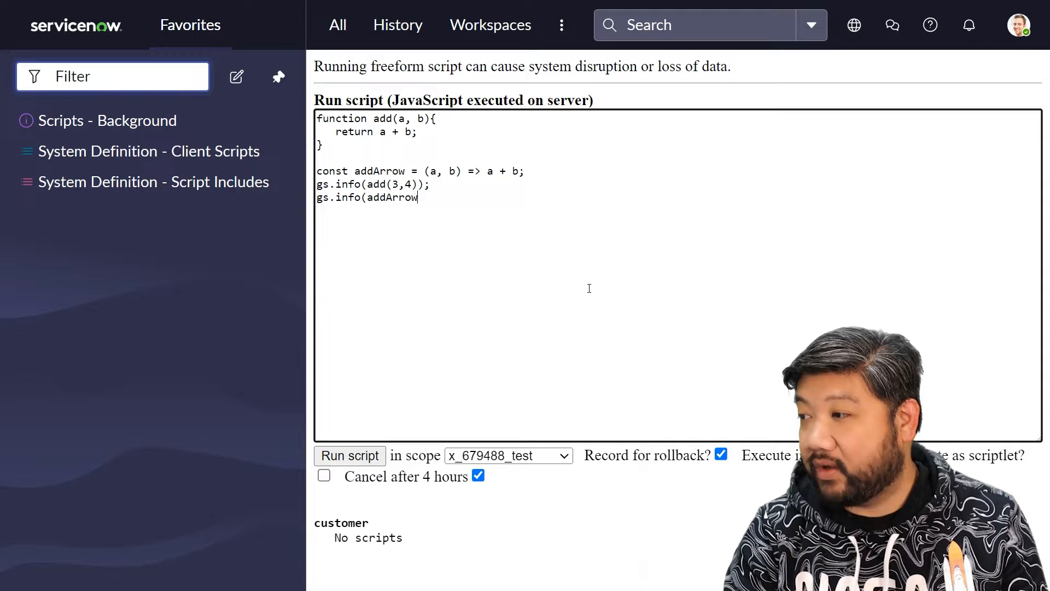
type("(3,4))")
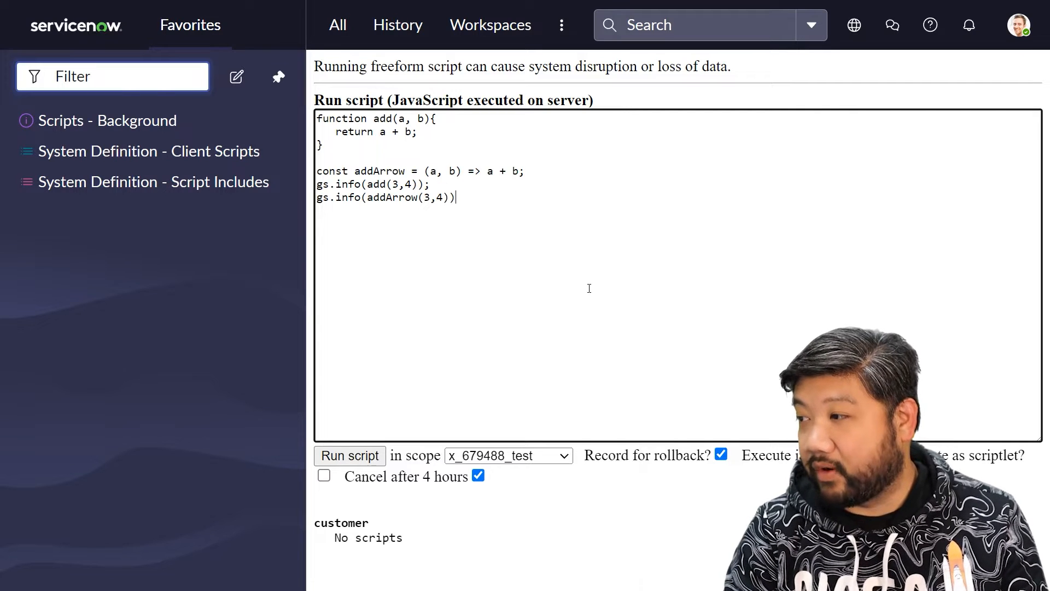
left_click(349, 456)
type("let")
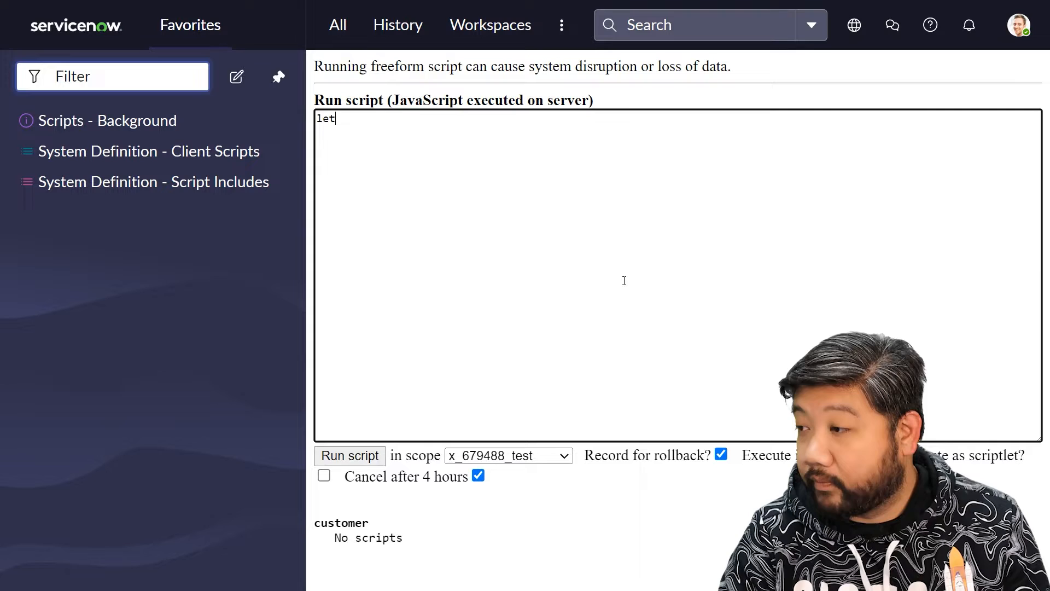
Define user = { name: "Fred", logName: () => { gs.info(this.name) } }
type("user =")
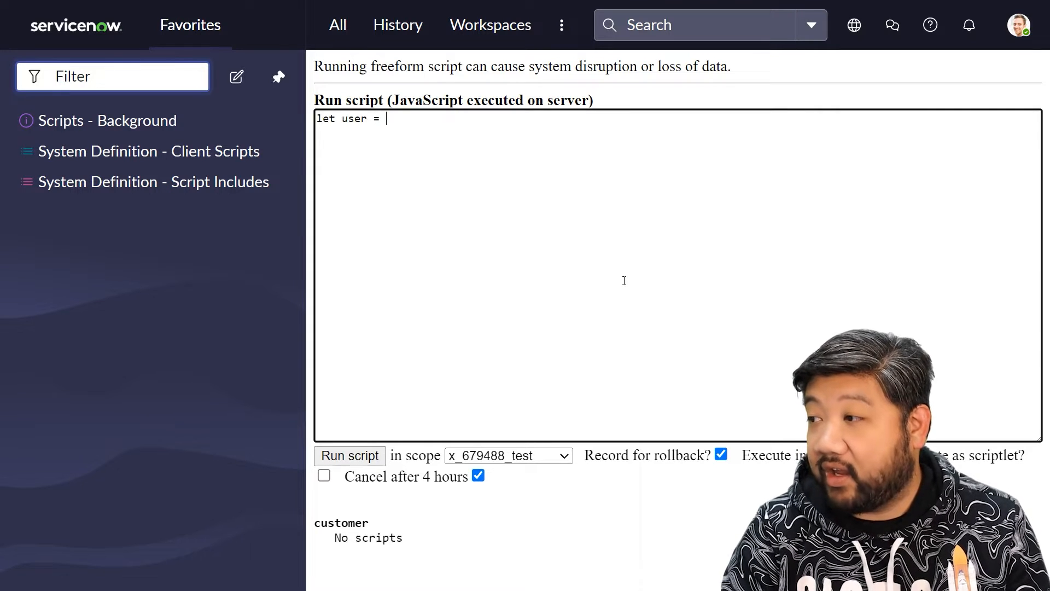
type("{")
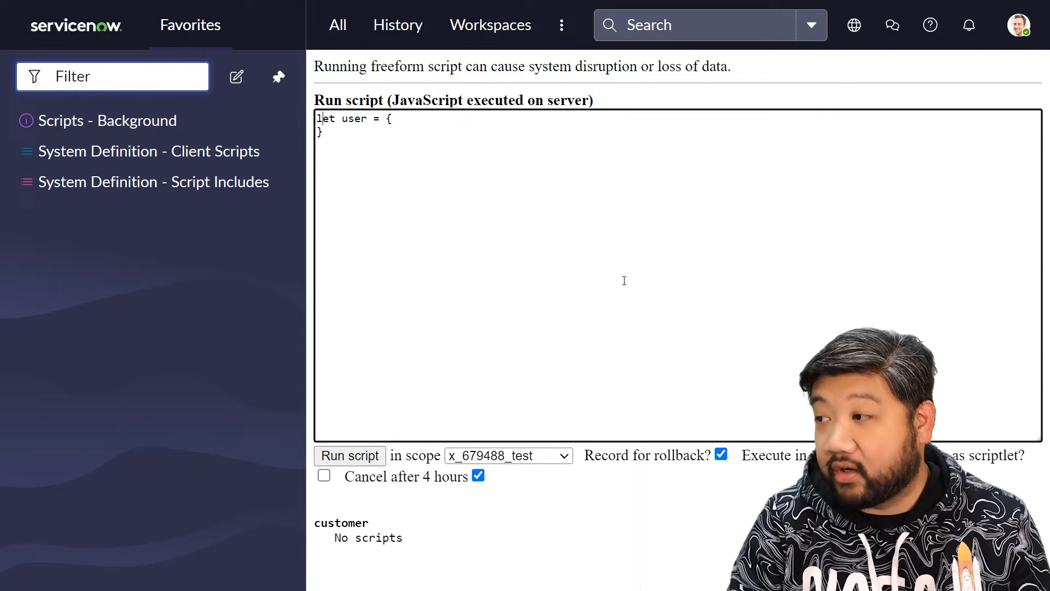
type("name")
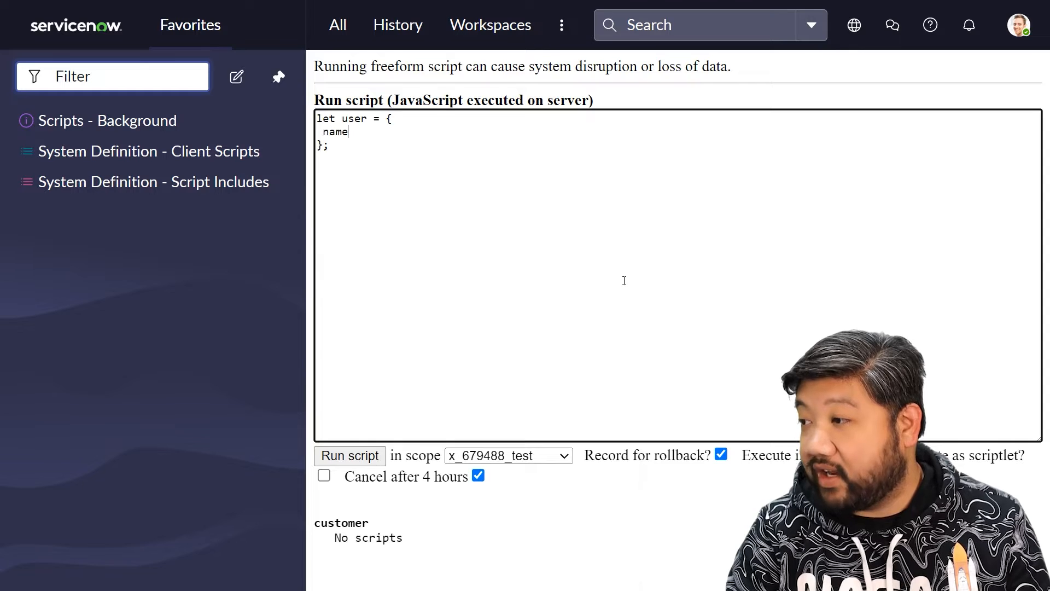
type(": \"Fred\",")
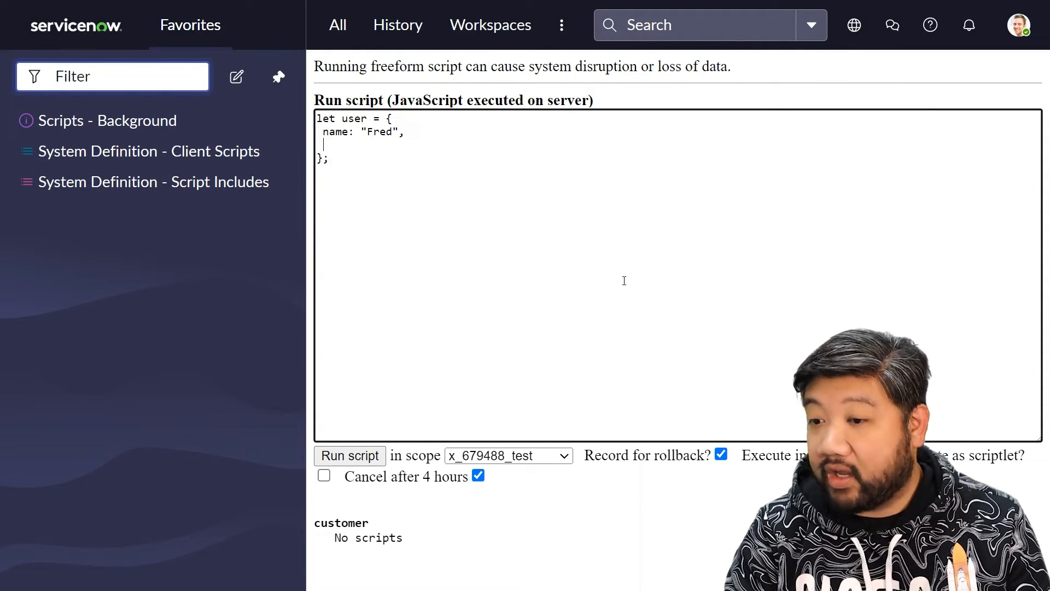
type("logName")
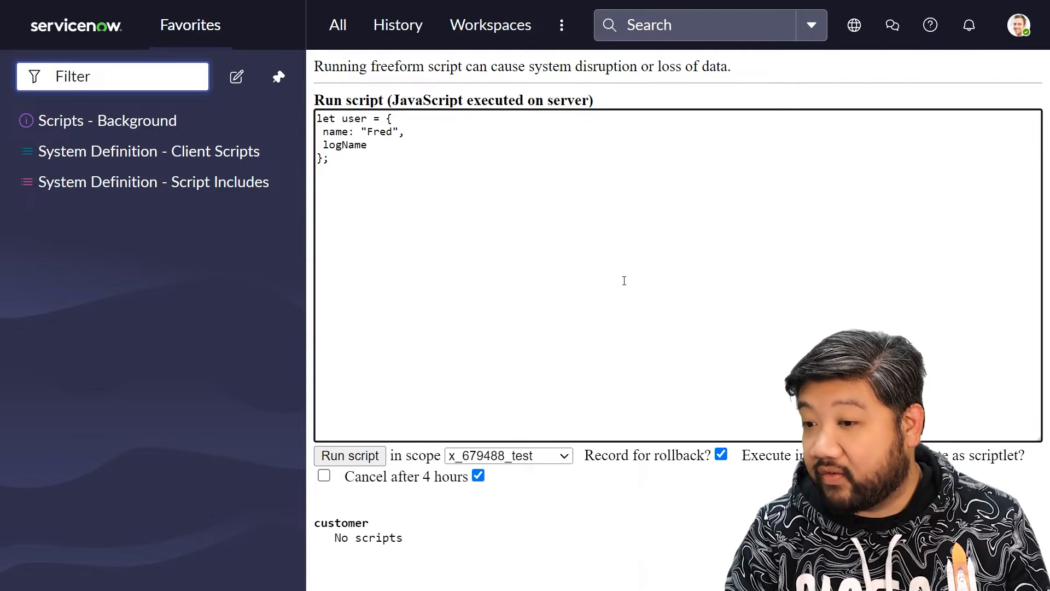
type("()")
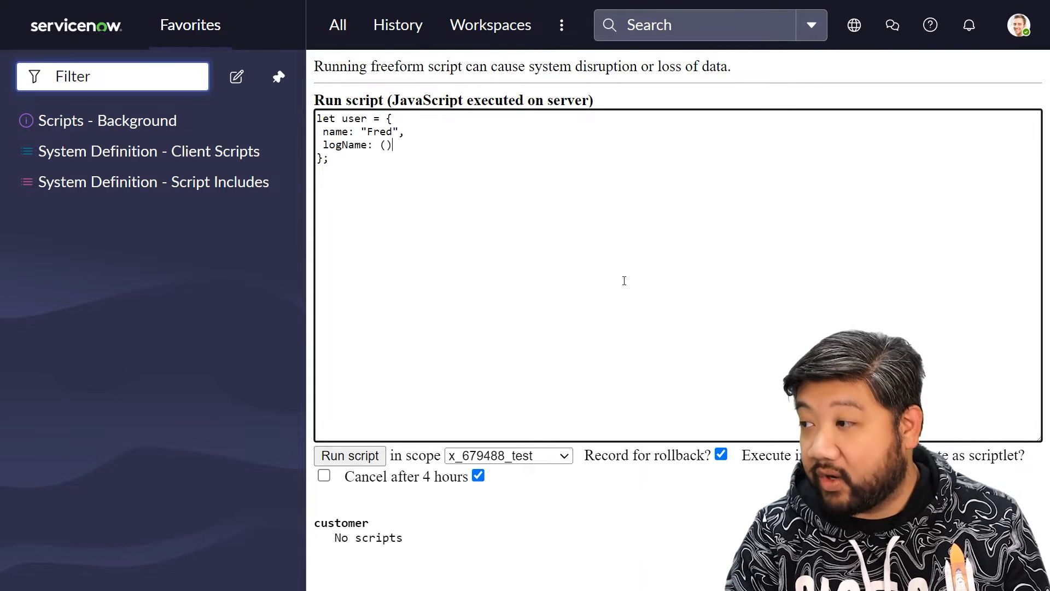
type("=> {")
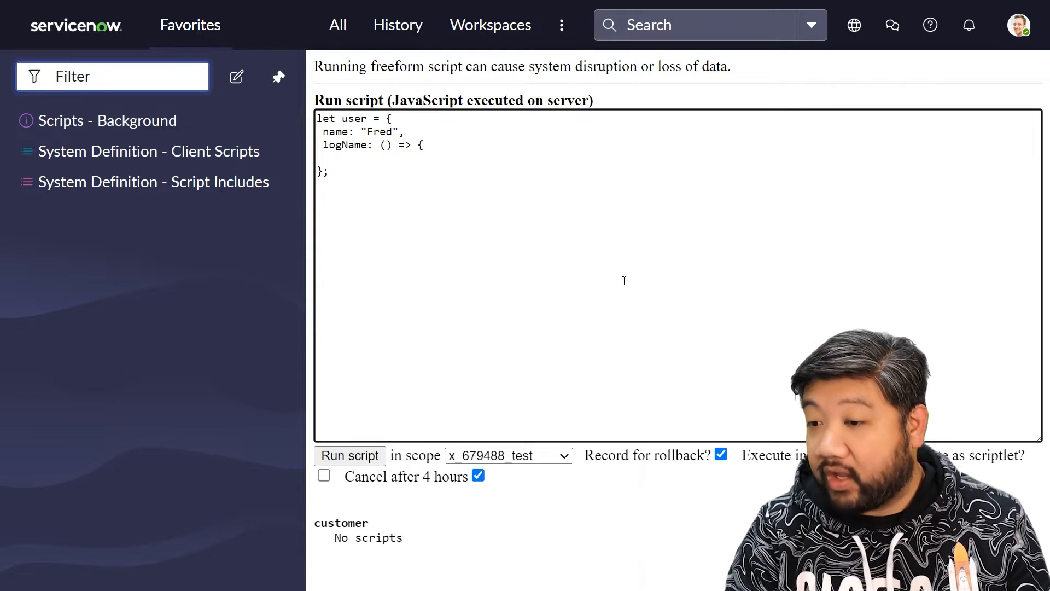
type("gs.info(")
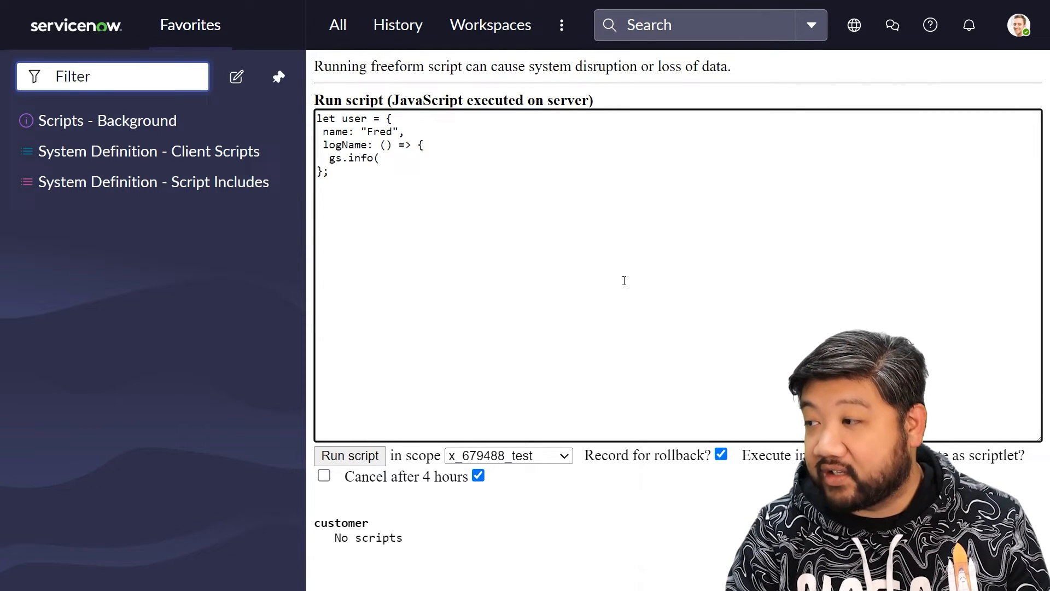
type("this.")
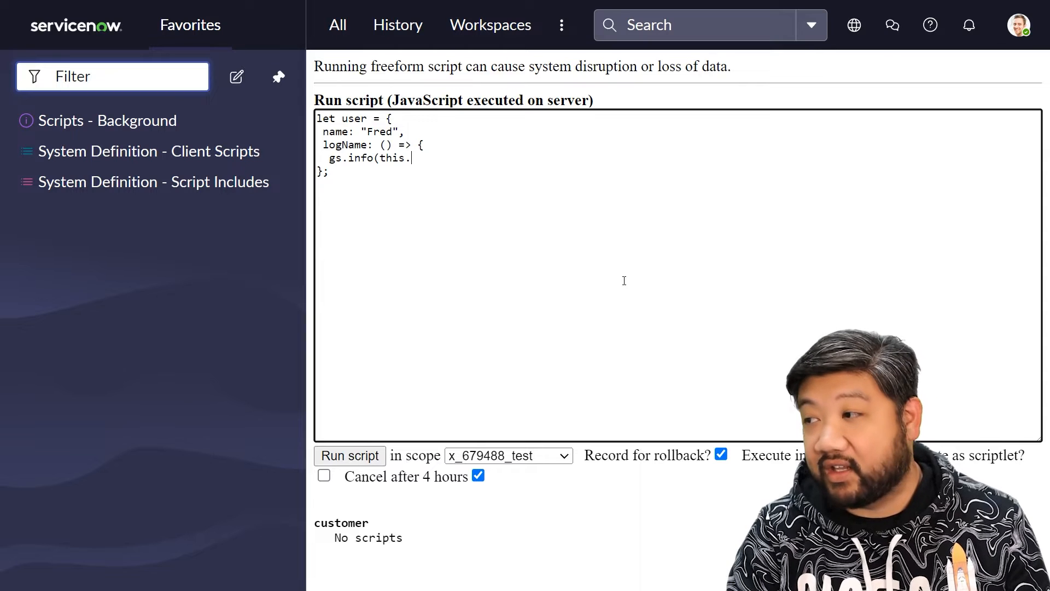
type("name)")
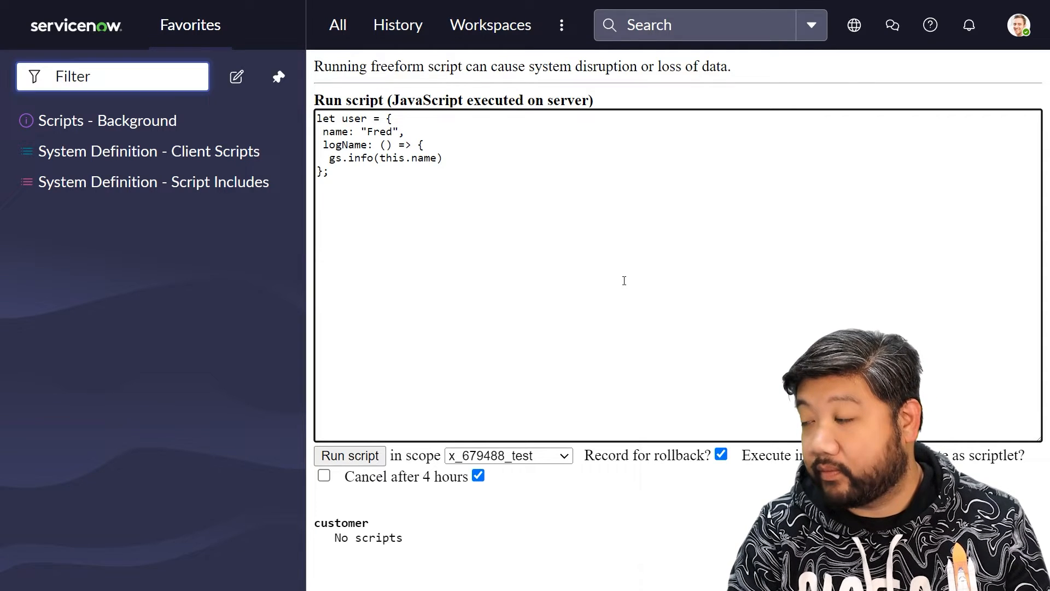
key("Enter")
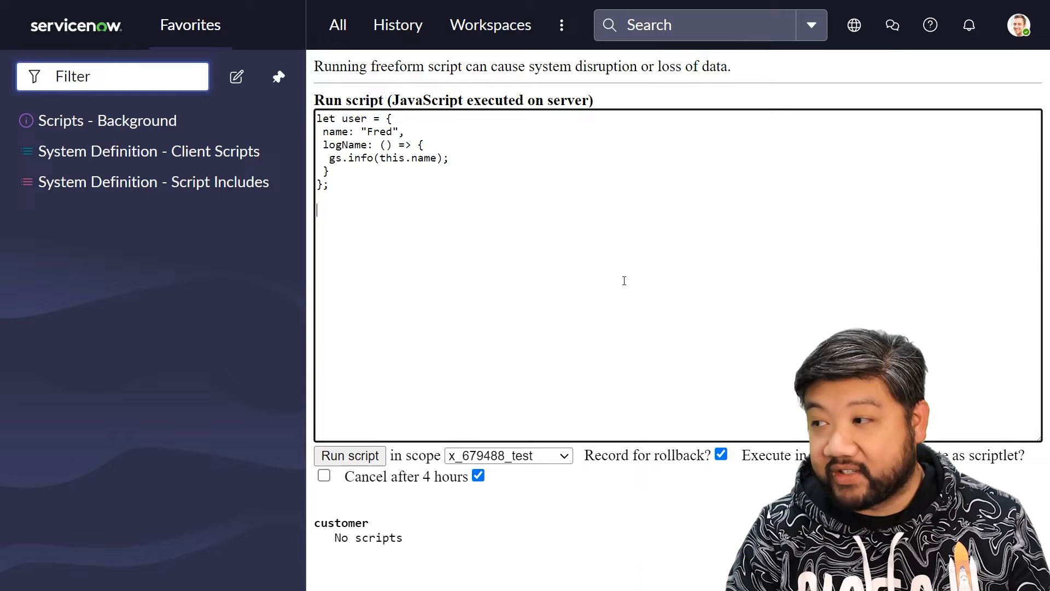
Add a user.logName(); call below the user object
type("user.")
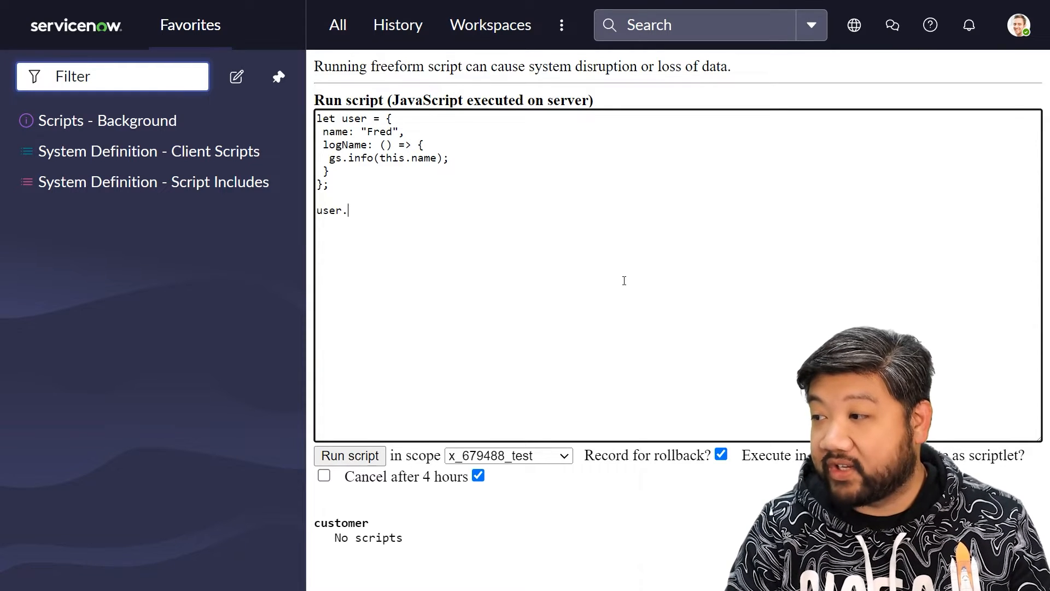
type("logName")
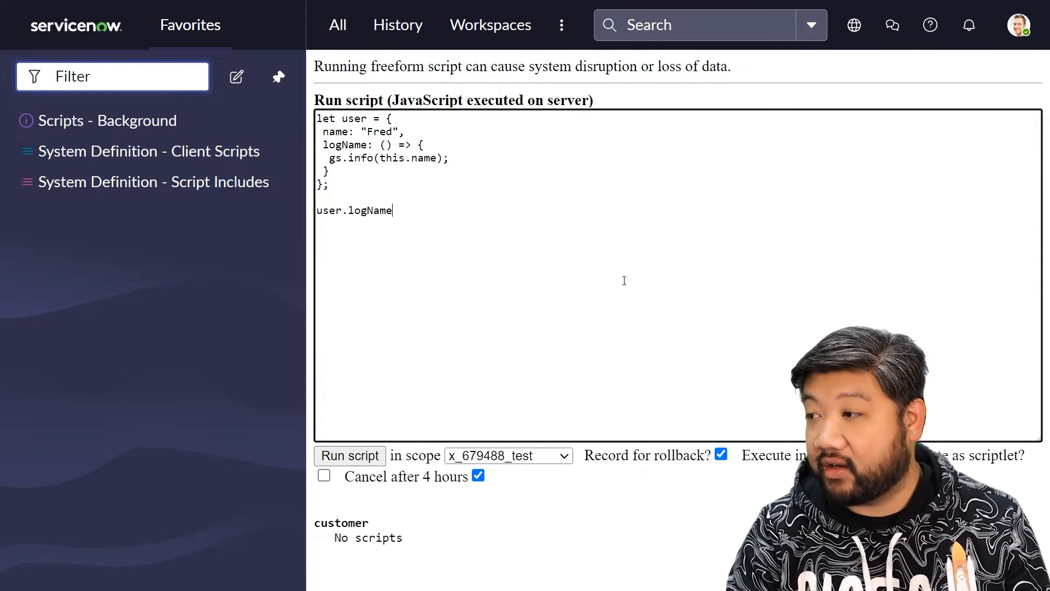
type("();")
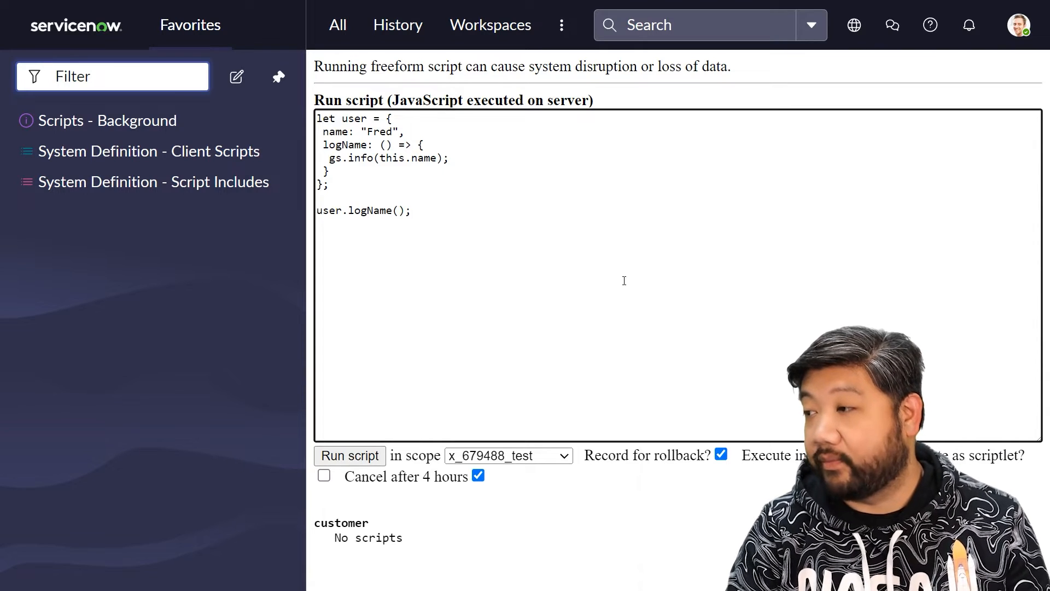
left_click(349, 455)
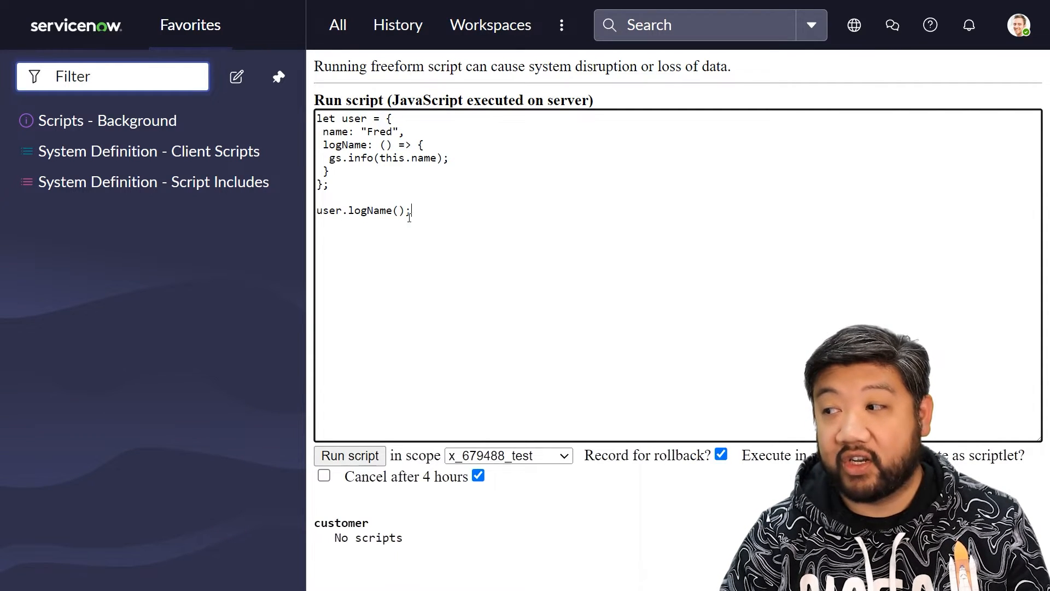
double_click(392, 158)
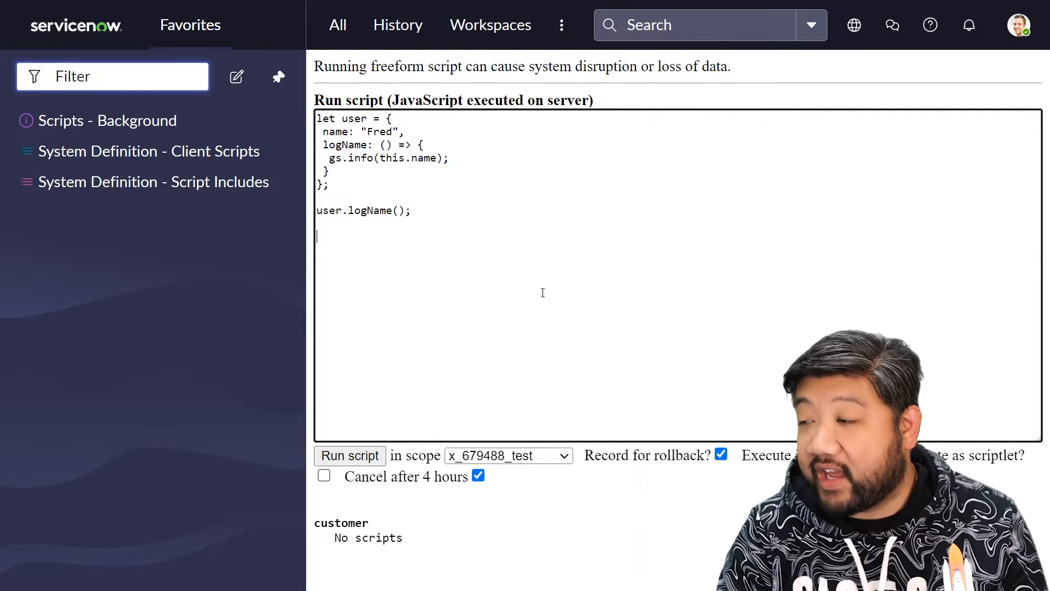
Define otherContext() setting this.name = "Abel" and calling user.logName(), then call otherContext();
type("function otherContext(){")
type("}")
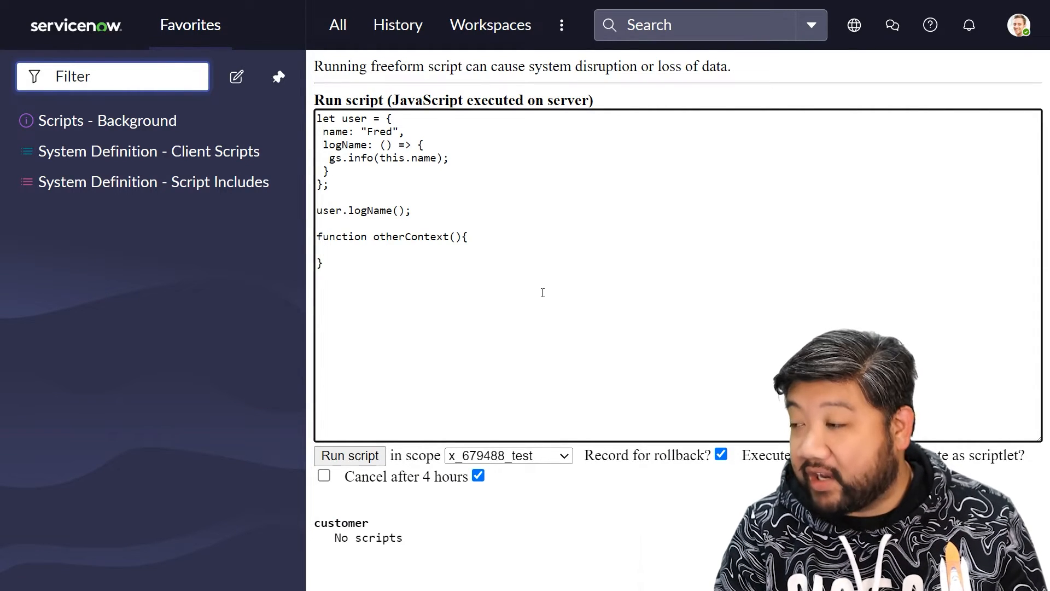
type("this.,")
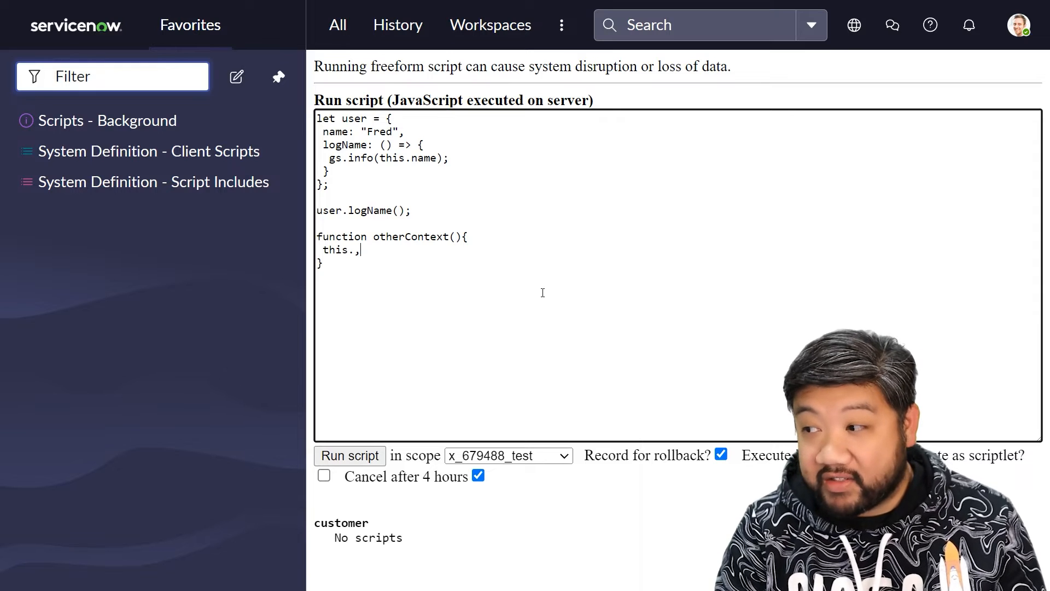
type("name =")
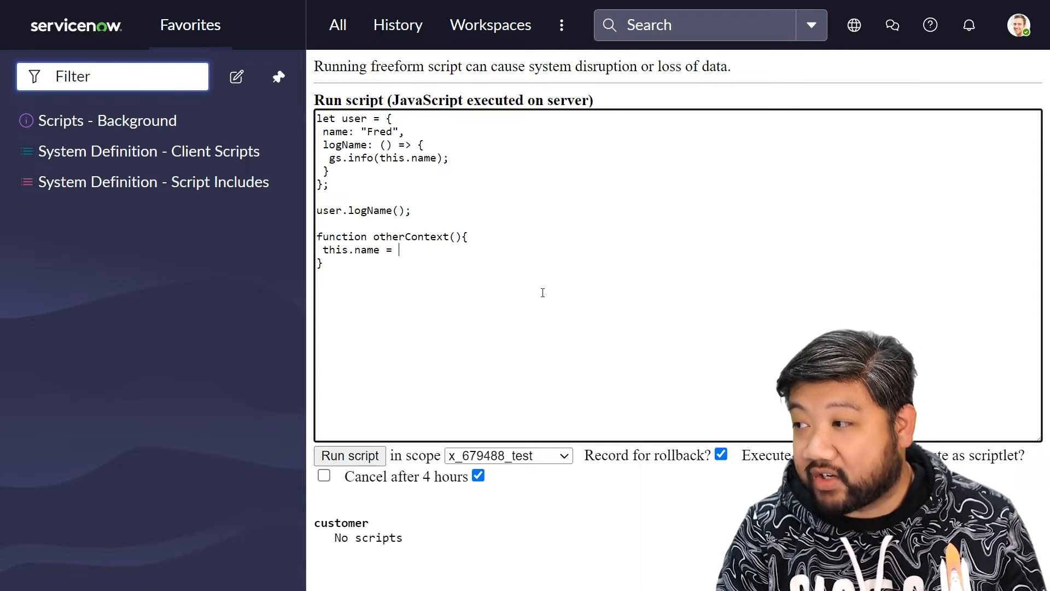
type("\"Abel\";")
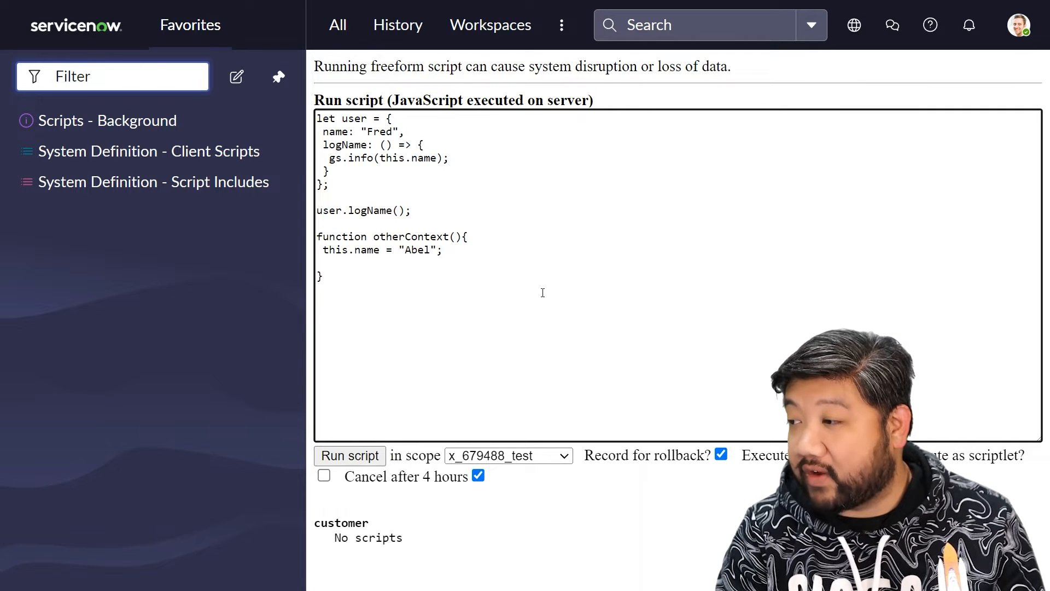
type("user.")
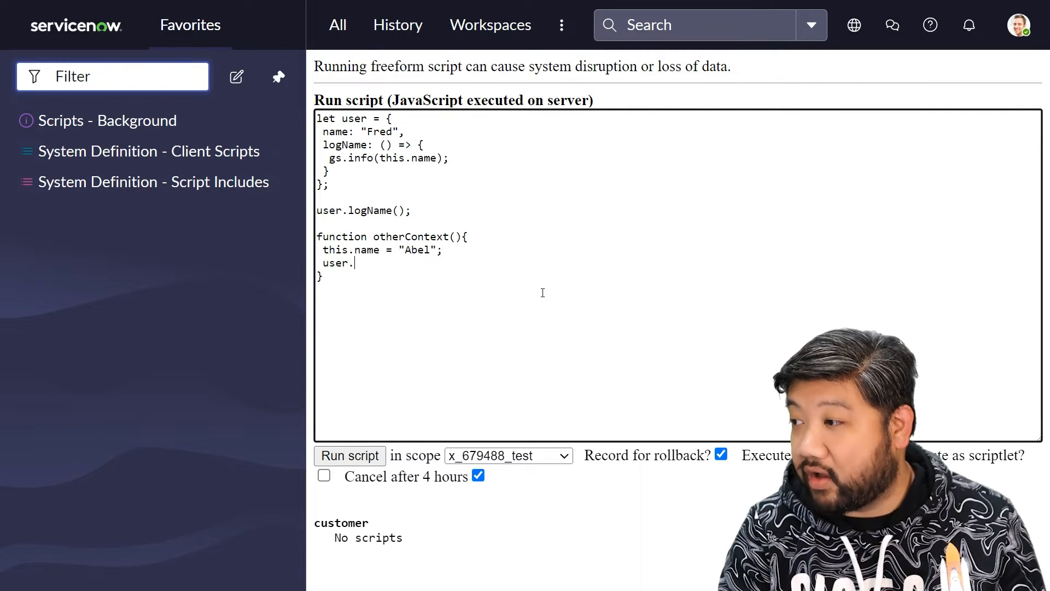
type("logName")
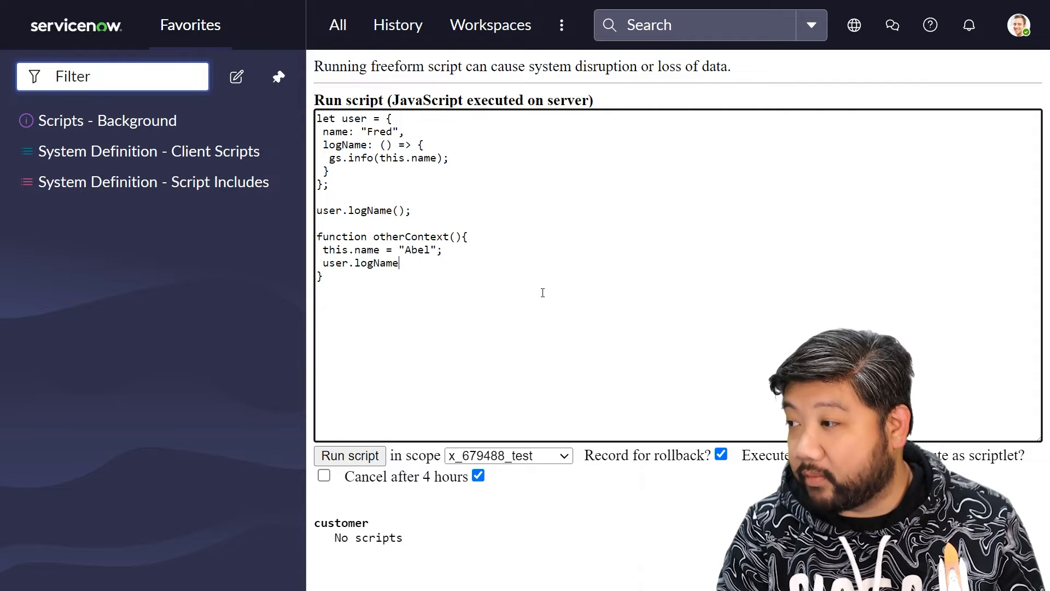
type("();")
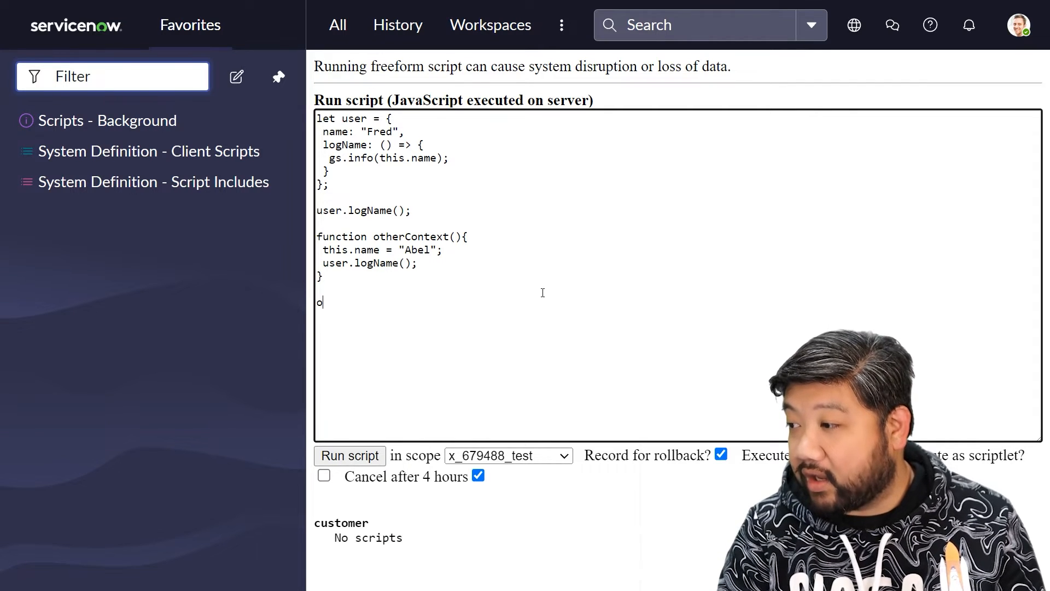
type("therContext")
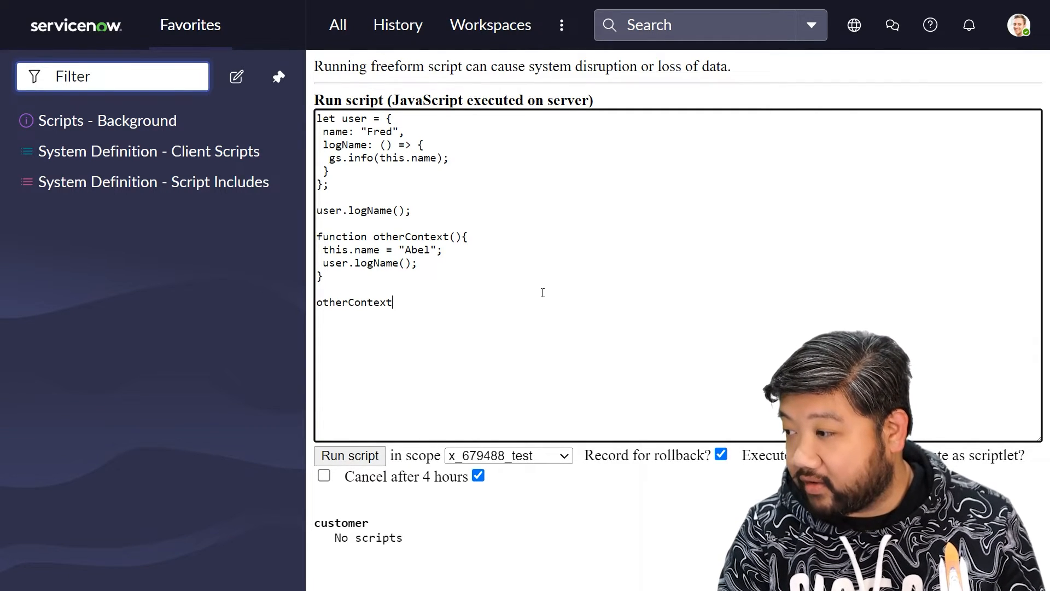
type("();")
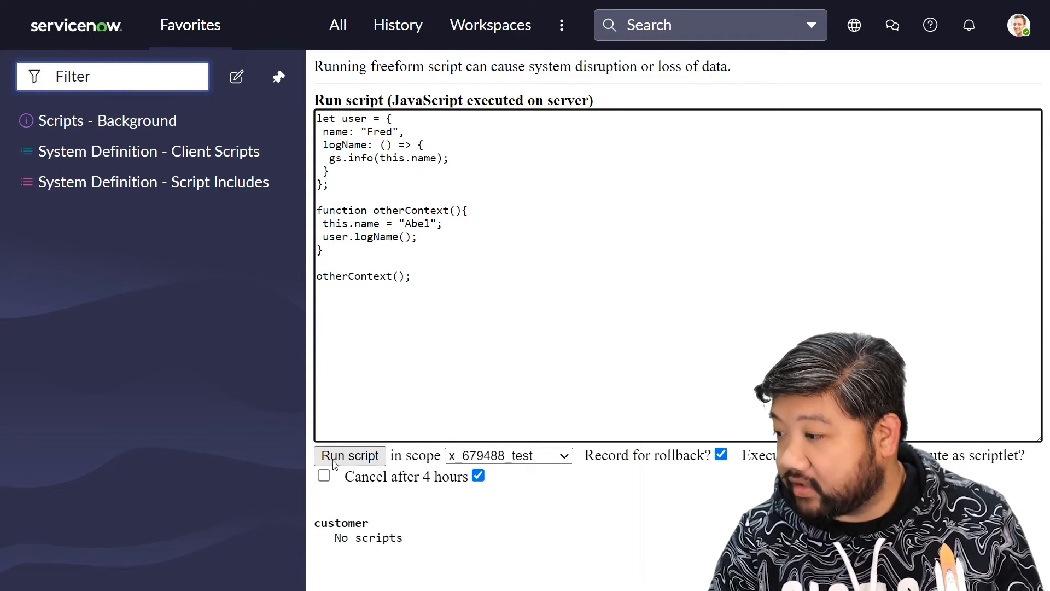
Run the script, confirming it logs Abel in scope x_679488_test
left_click(349, 455)
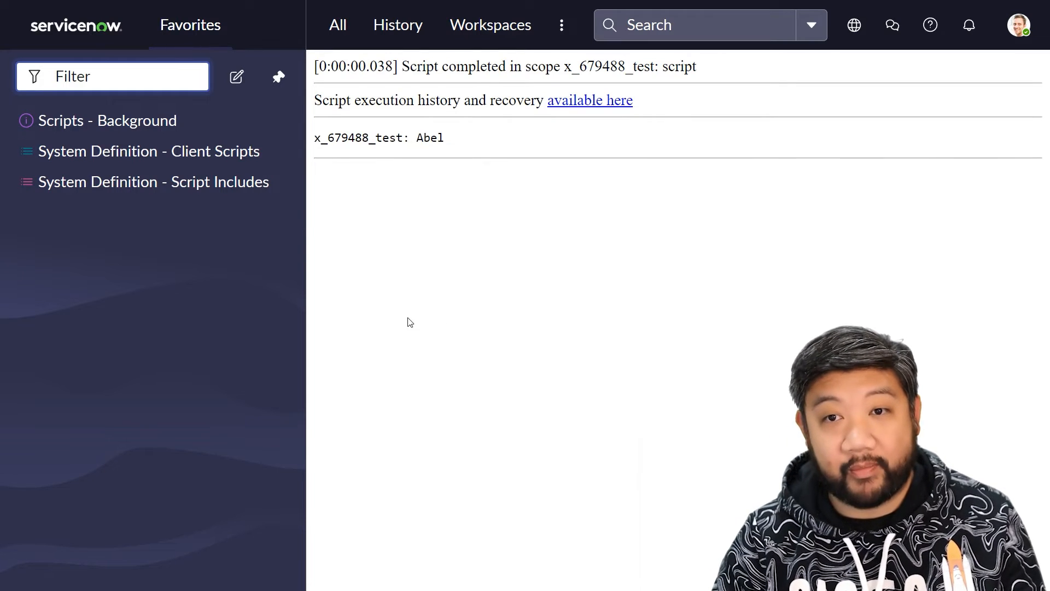
mouse_move(403, 235)
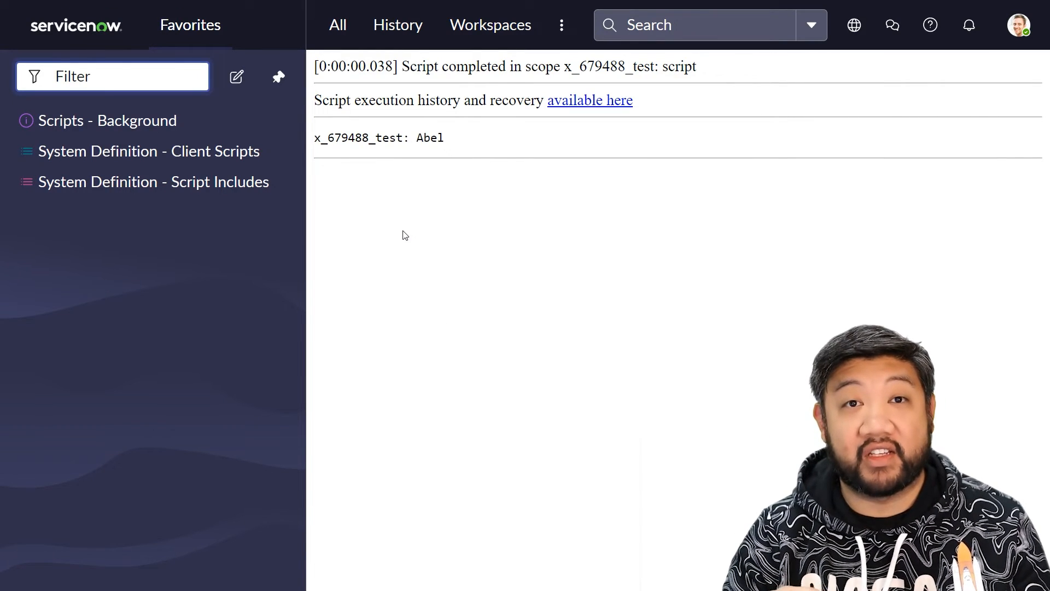